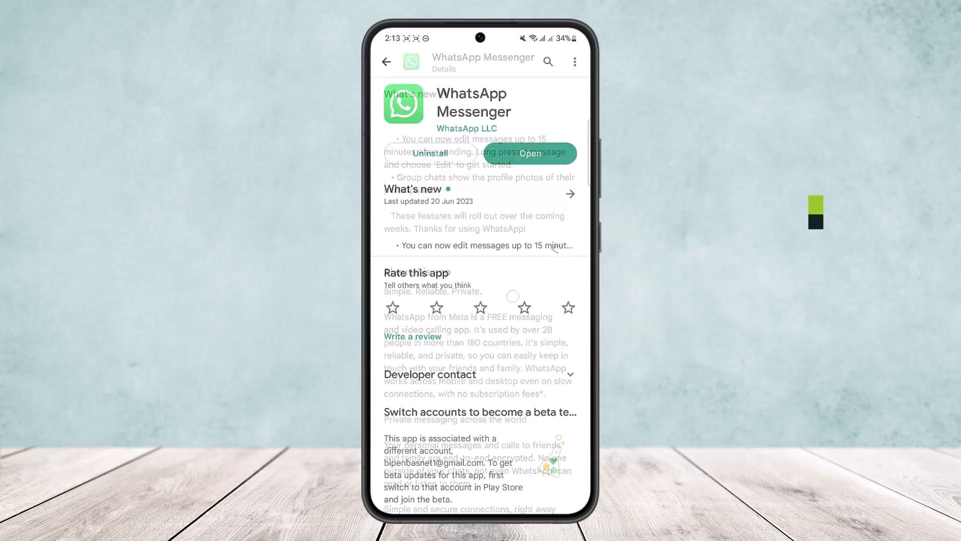
# Launch WhatsApp from its Play Store page, landing in the How to app group chat
pyautogui.click(530, 153)
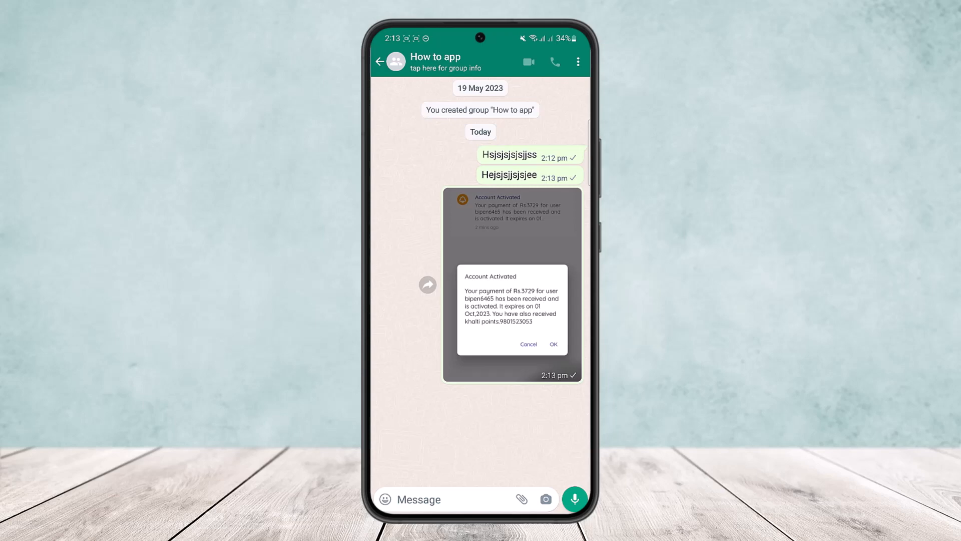
# Select the first message Hsjsjsjsjsjjss alone, backing out of Forward and deselecting the screenshot
pyautogui.click(509, 155)
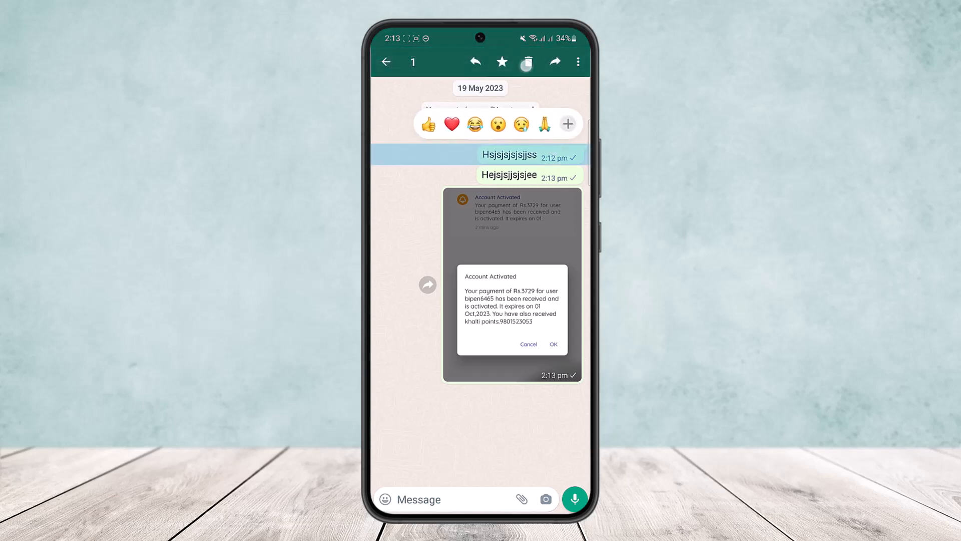
pyautogui.click(555, 62)
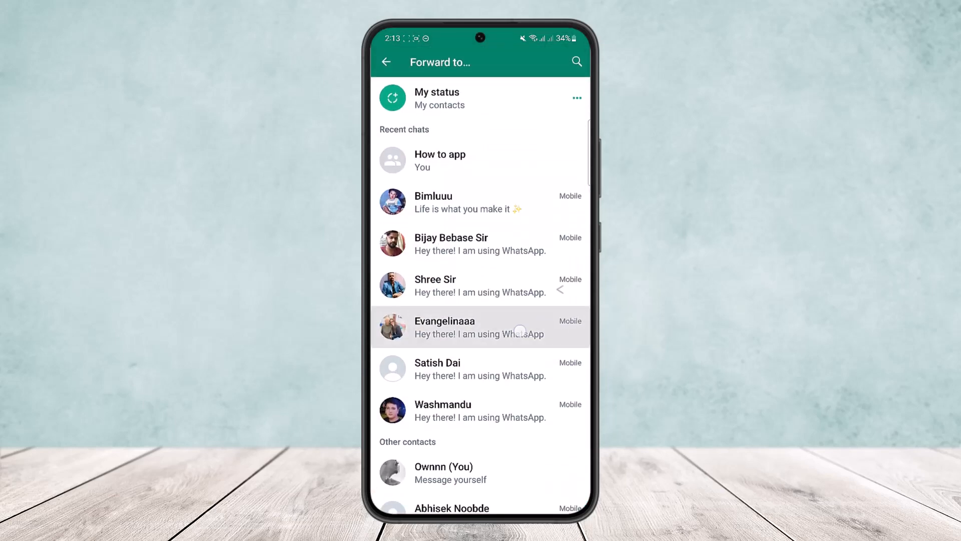
pyautogui.click(439, 159)
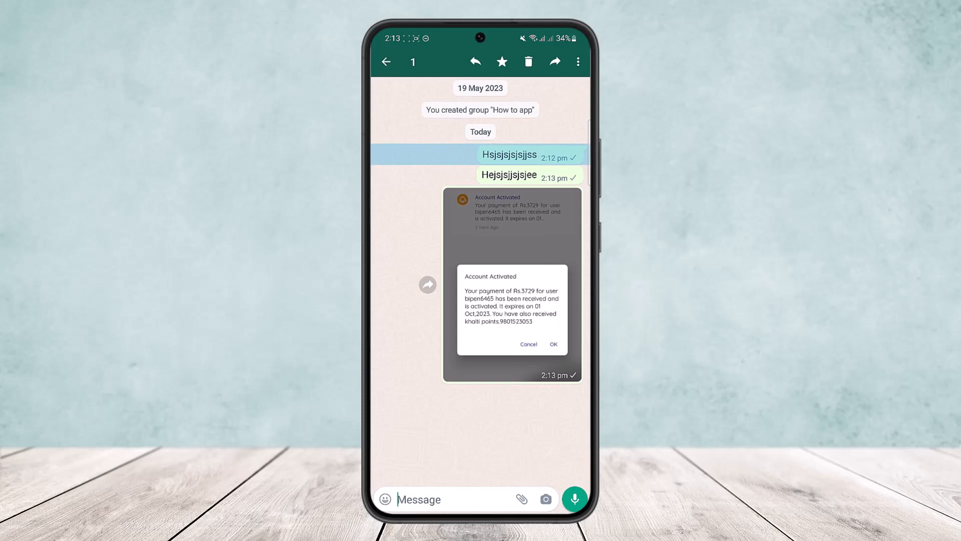
pyautogui.click(512, 283)
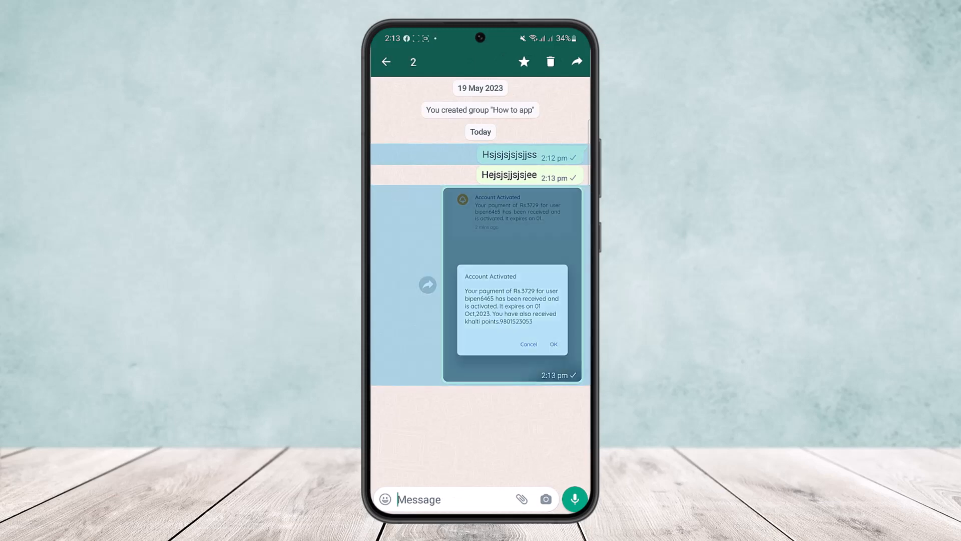
pyautogui.click(386, 62)
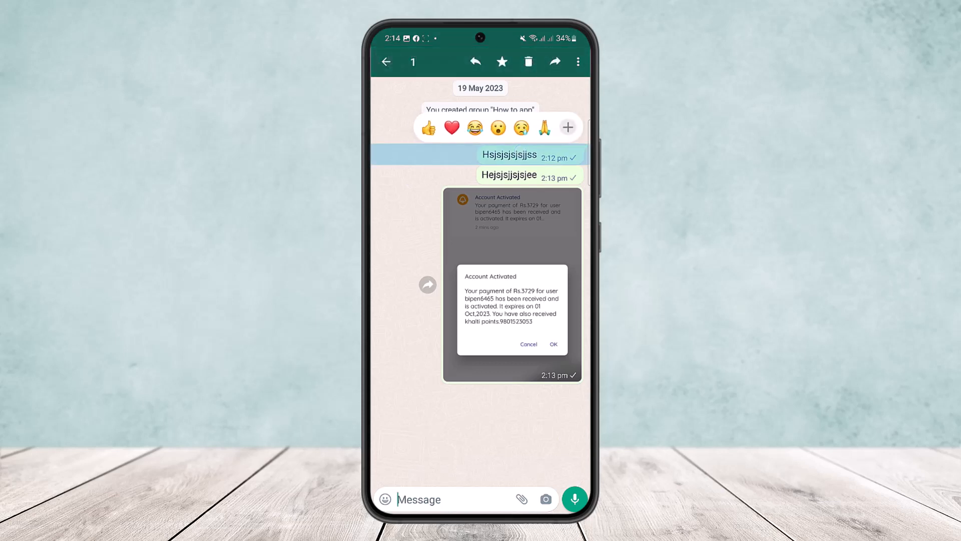
# Copy the text Hsjsjsjsjsjjss via the message's more-actions menu
pyautogui.click(578, 62)
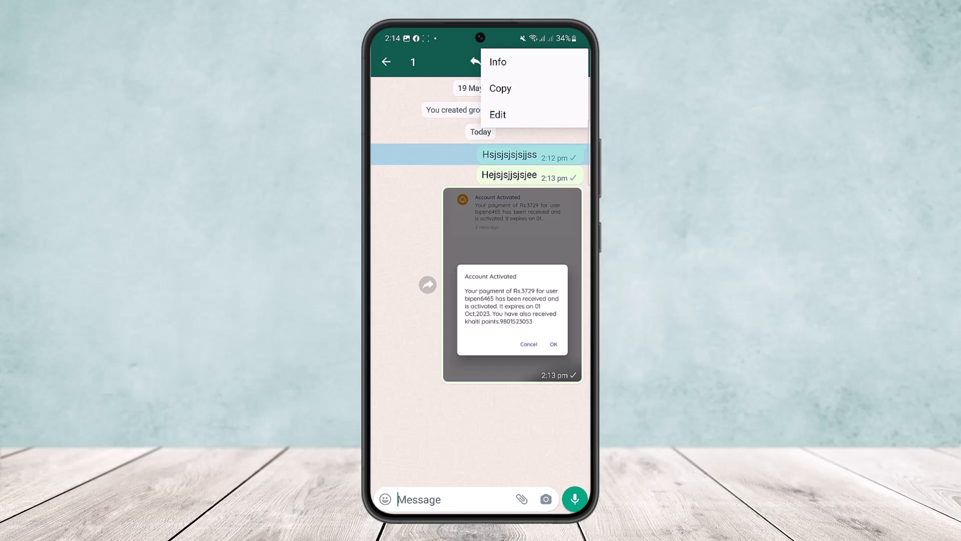
pyautogui.click(500, 88)
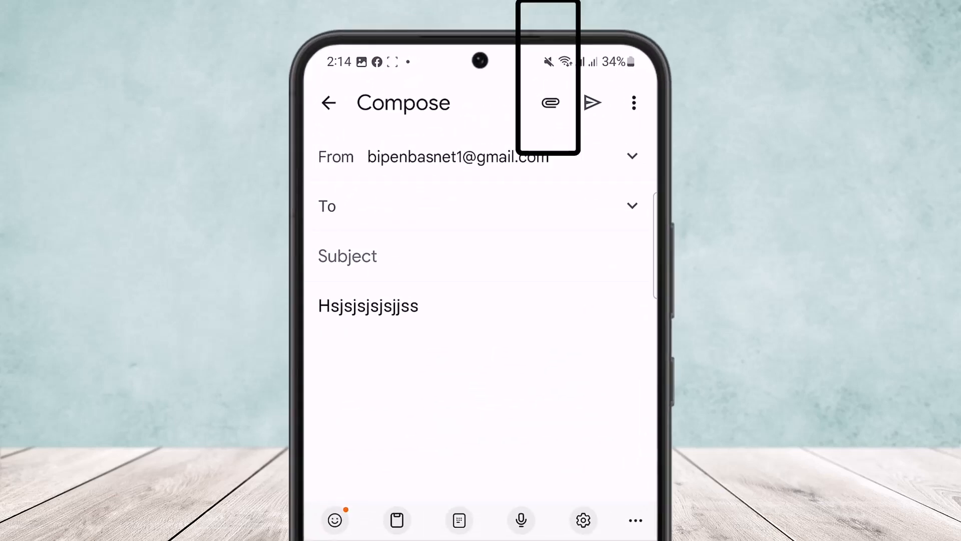
# Attach the WhatsApp chat screenshot file to the Gmail draft below the pasted text
pyautogui.click(550, 103)
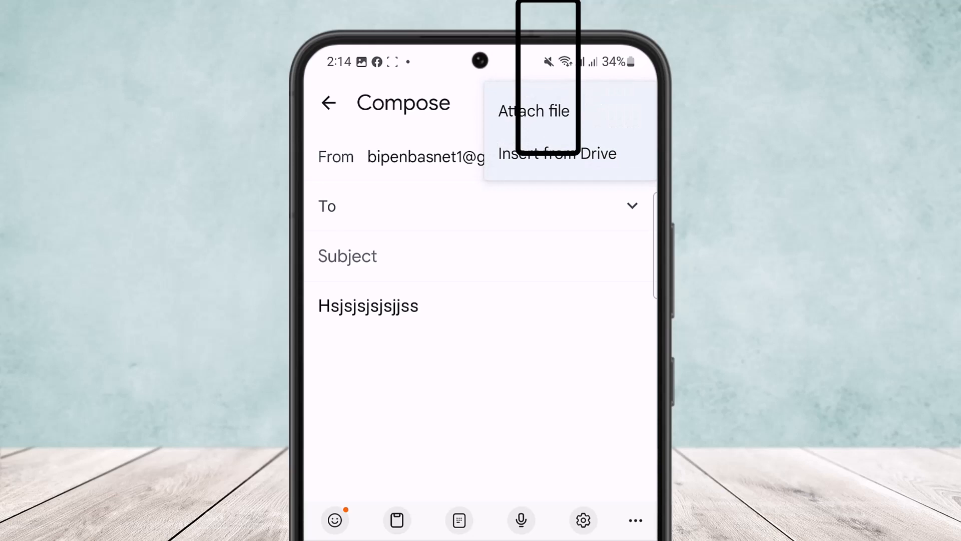
pyautogui.click(534, 111)
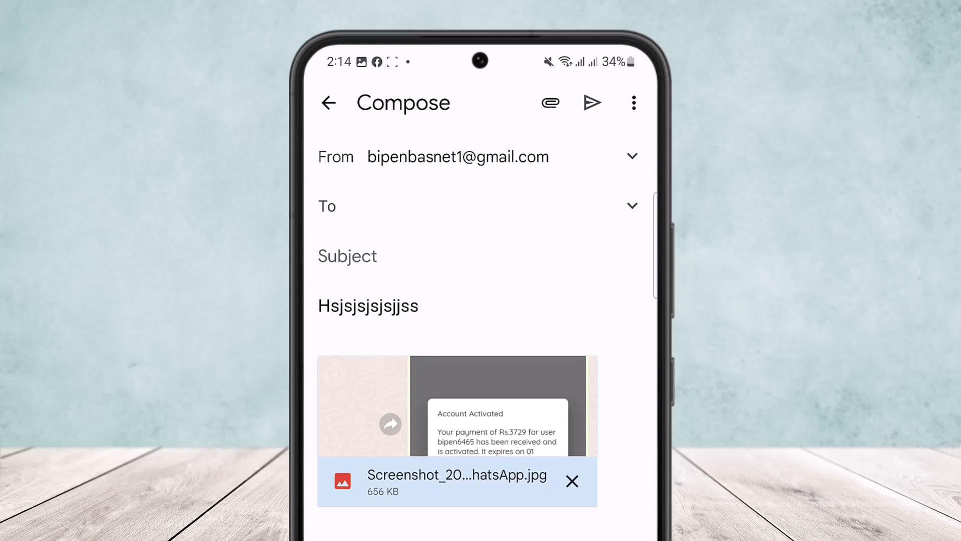
# Attempt to send the email and get the 'Add at least one recipient' warning
pyautogui.click(424, 206)
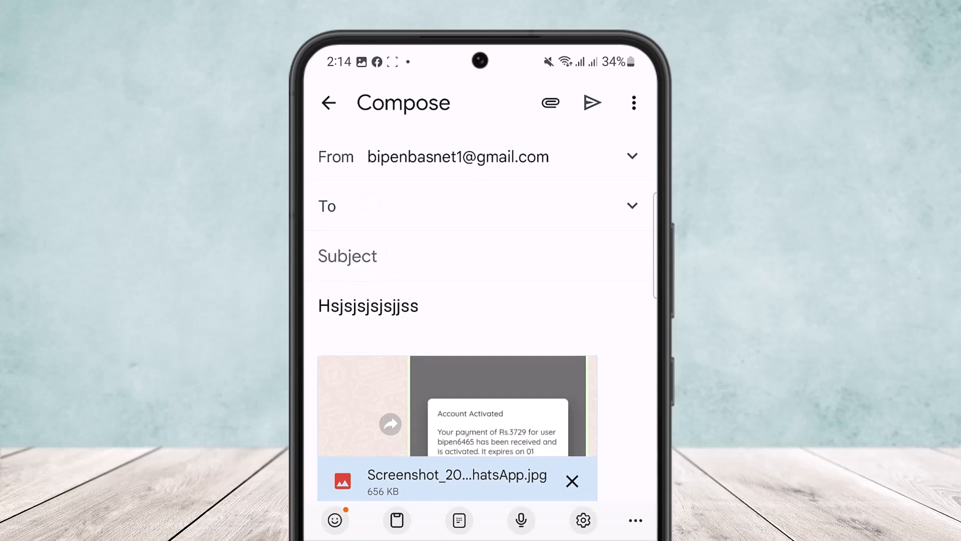
pyautogui.click(592, 103)
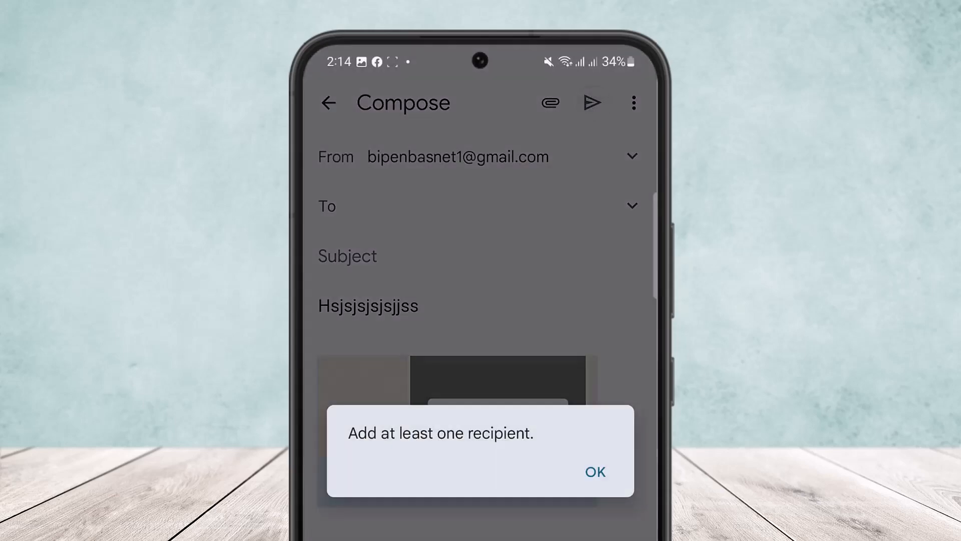